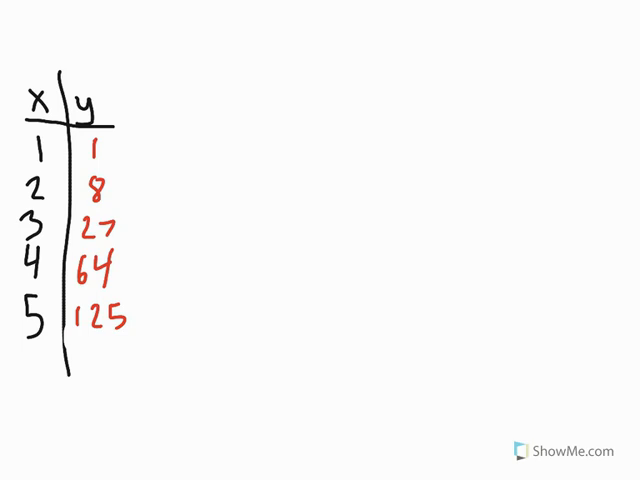
Bracket neighbouring cube values and handwrite the first differences 7, 19, 37 and 61.
left_click_drag(113, 148, 123, 163)
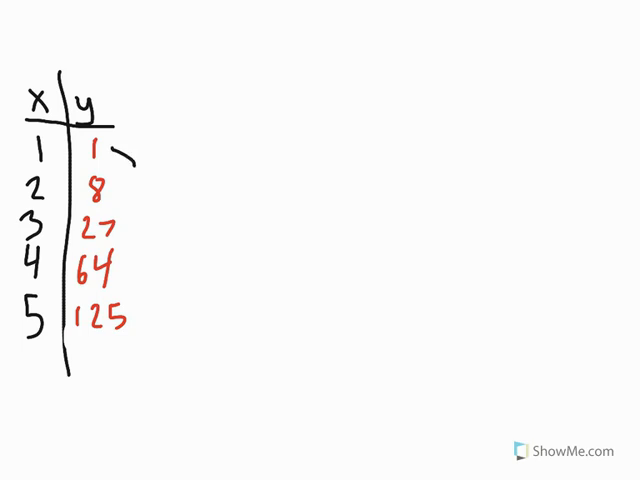
type("-7")
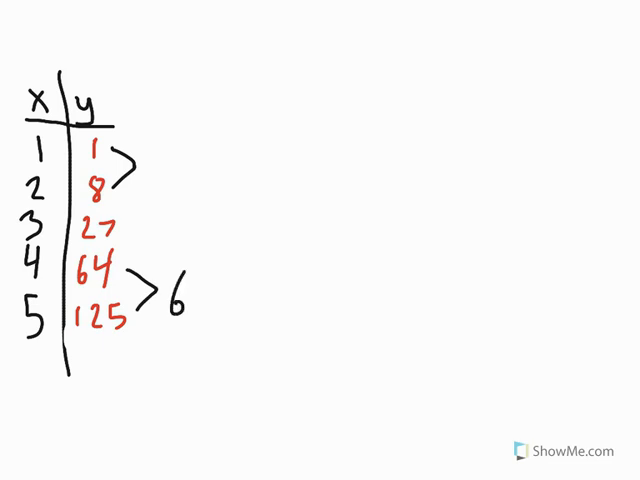
type("1")
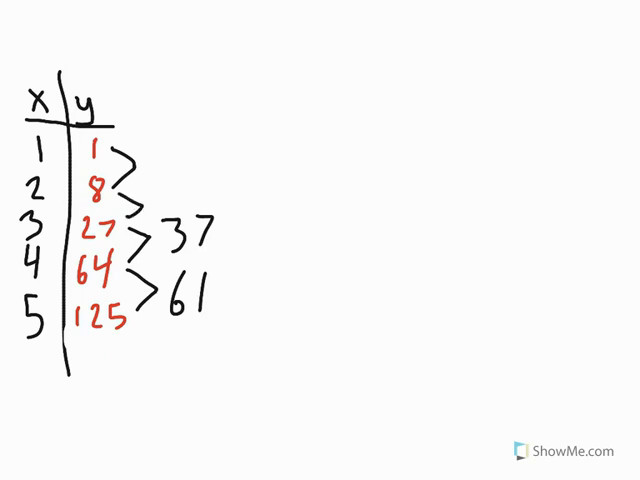
type("19")
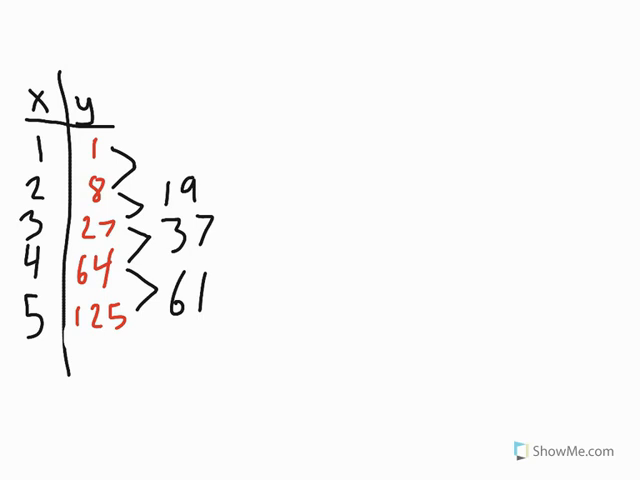
type("7")
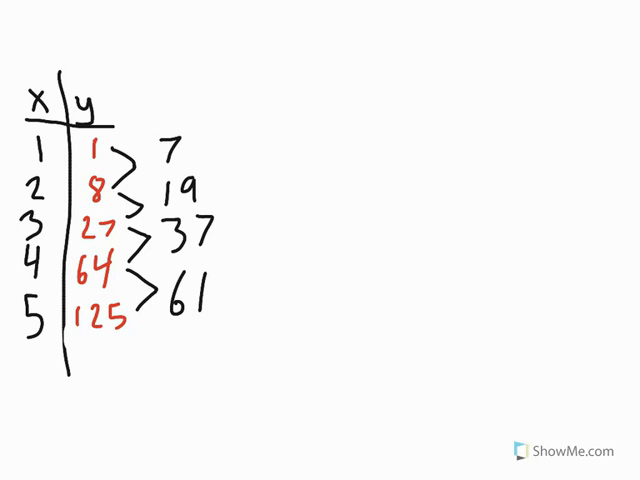
Bracket first differences to write 12, 18, 24, then bracket 18 and 24 for the third difference.
left_click_drag(225, 245, 245, 280)
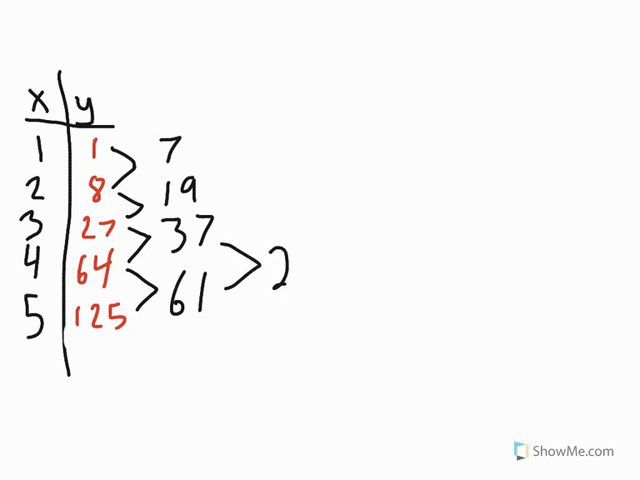
type("4")
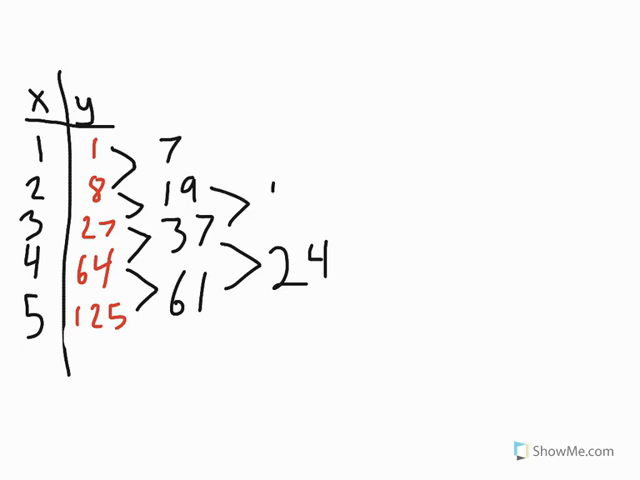
type("18")
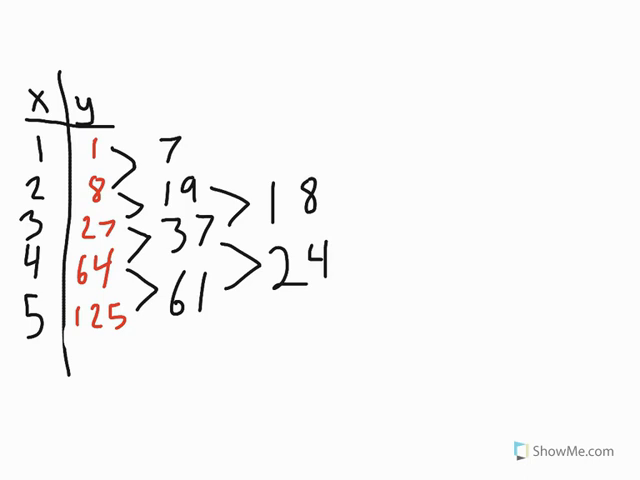
left_click_drag(200, 145, 215, 170)
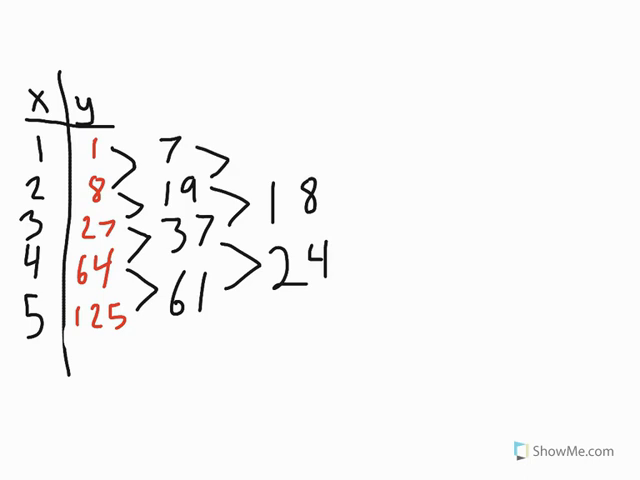
type("12")
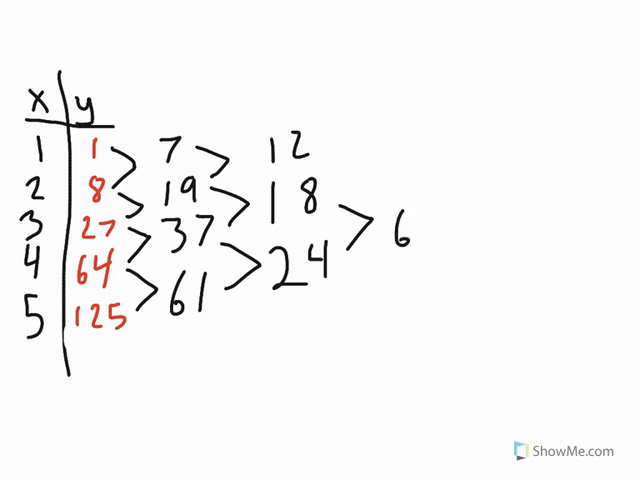
left_click_drag(345, 150, 360, 185)
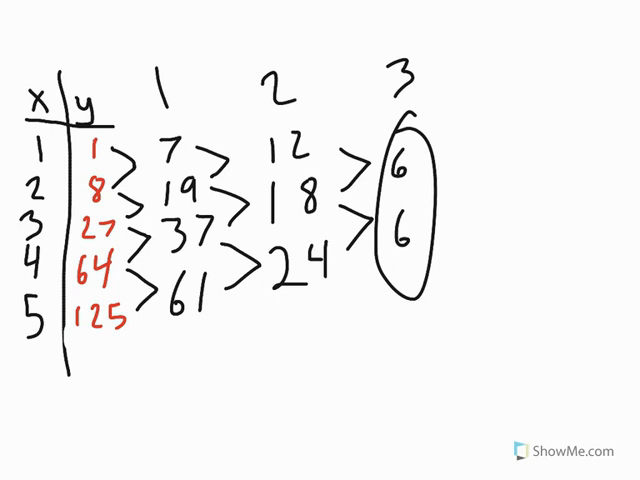
Circle the column heading 3 and handwrite 'Degree of 3' below the table.
left_click_drag(390, 75, 410, 85)
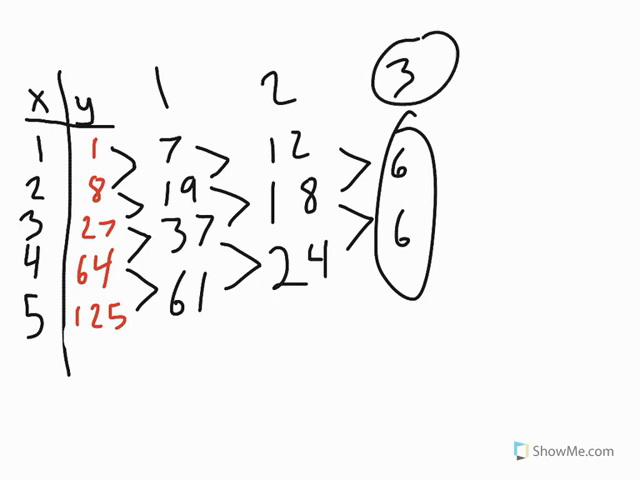
type("Degree")
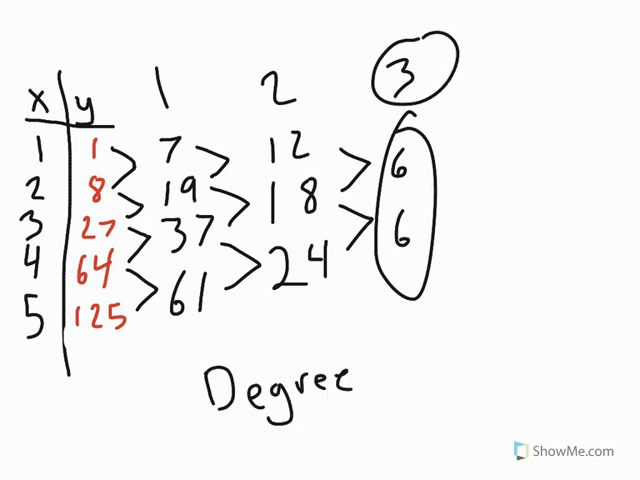
type("of 3")
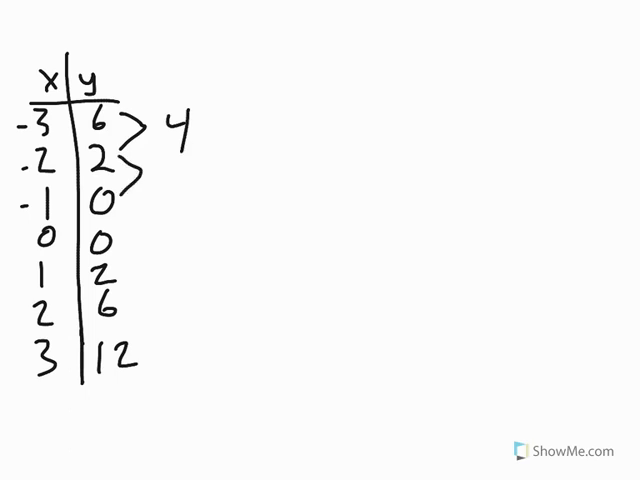
Write the quadratic table's first differences 4, 2, 0, -2, -4, -6 beside the y values.
type("2")
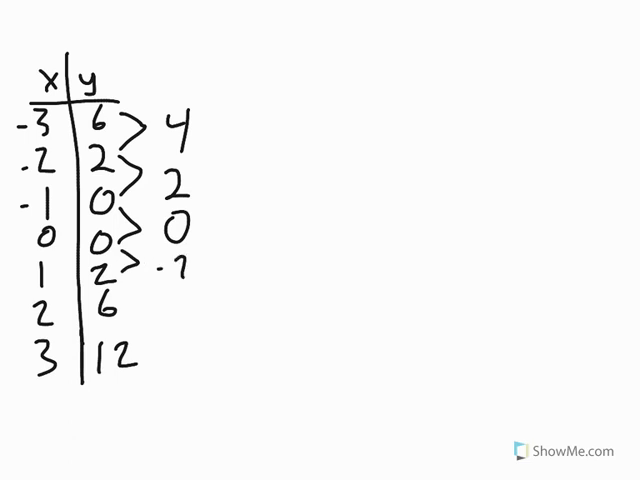
type("-2")
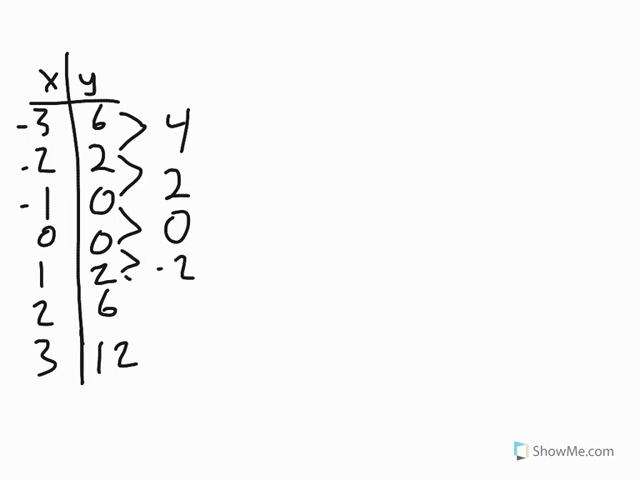
type("-2")
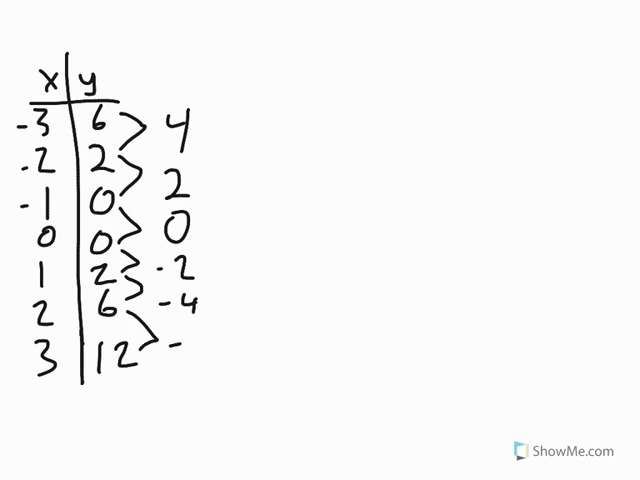
type("-6")
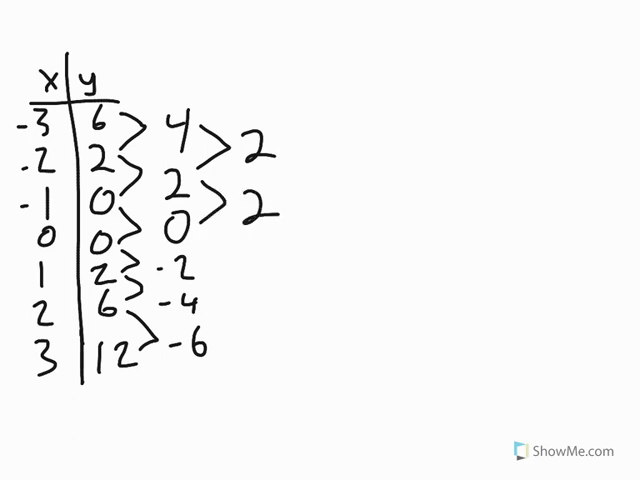
Fill in second differences of 2, head columns 1 and circled 2, and begin 'Degree of'.
left_click(210, 245)
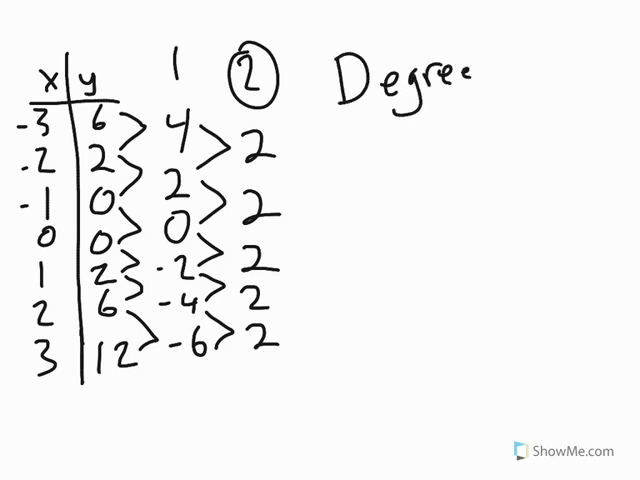
type("of")
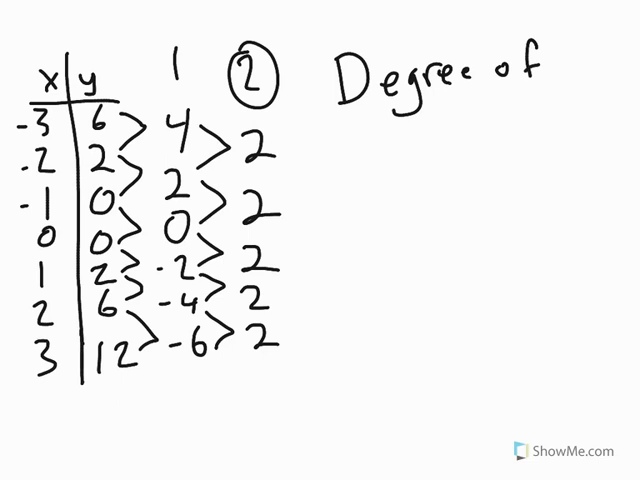